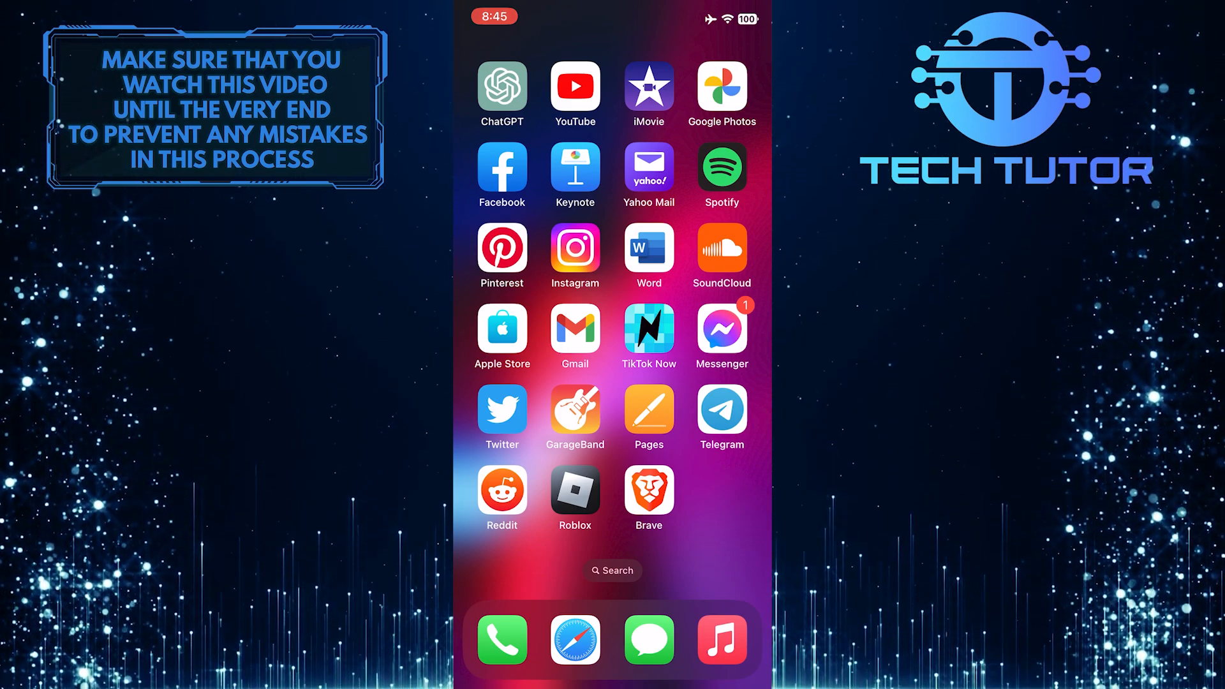
Step: Launch Instagram and switch to your own profile page
{"action": "left_click", "coordinate": [574, 249]}
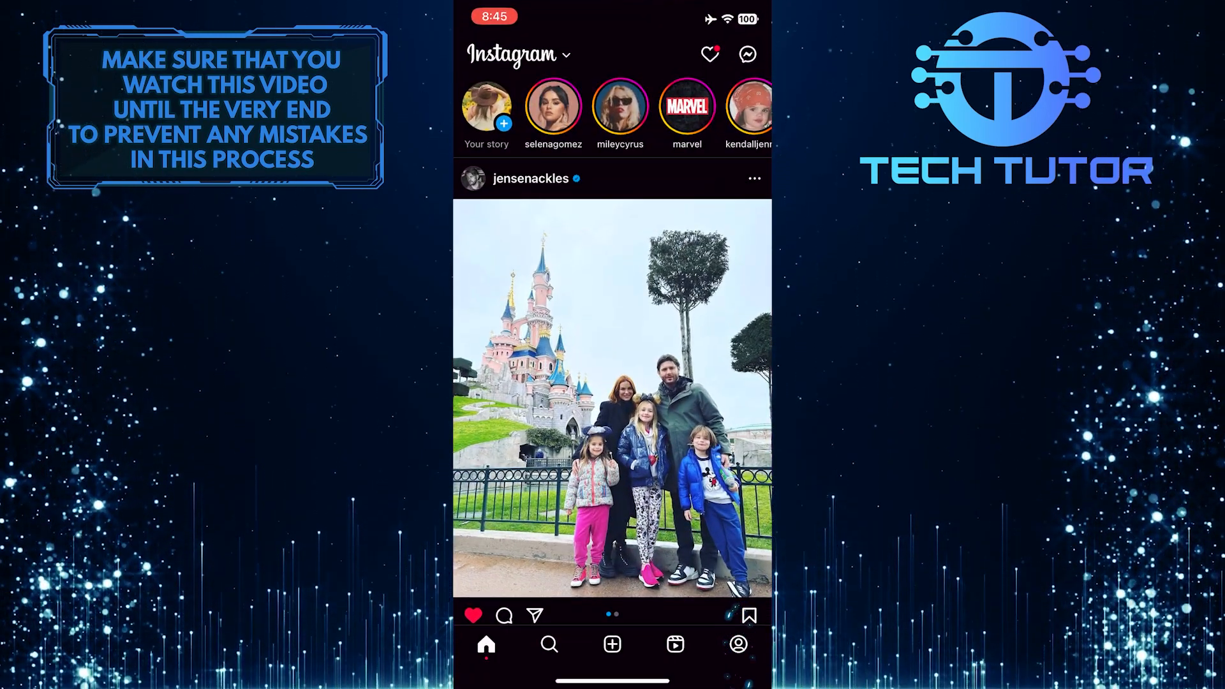
{"action": "left_click", "coordinate": [738, 643]}
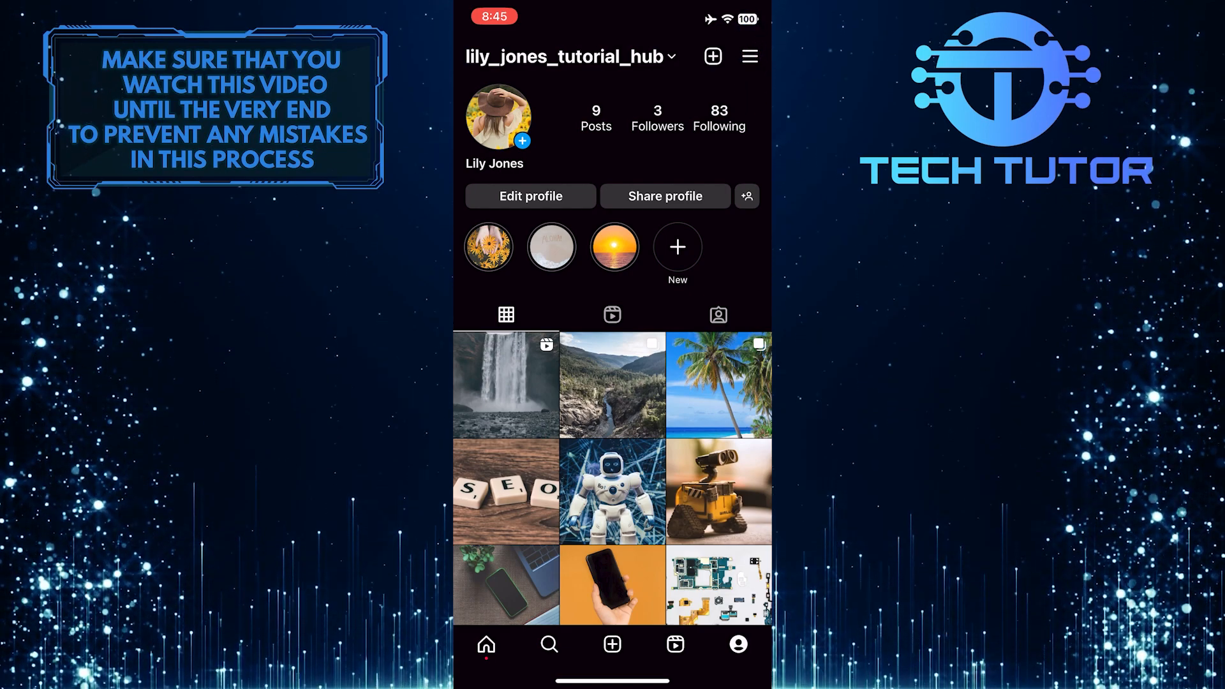
Step: Reach Your activity > Interactions from the profile menu
{"action": "left_click", "coordinate": [748, 56]}
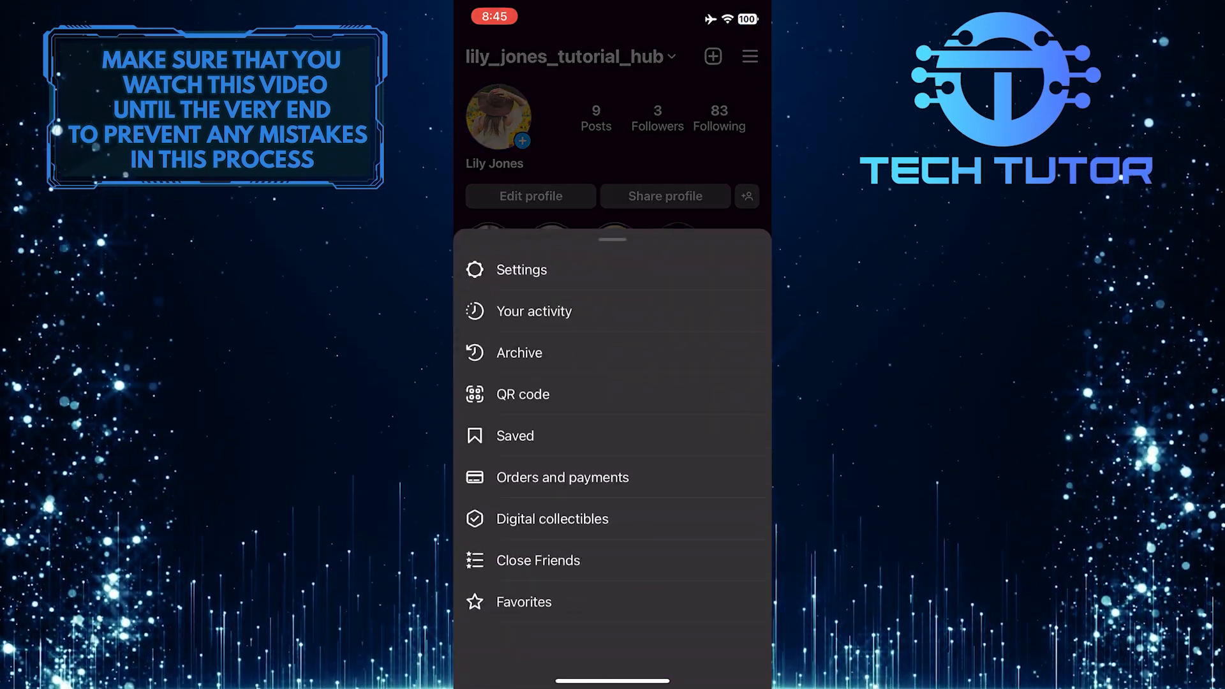
{"action": "left_click", "coordinate": [534, 310]}
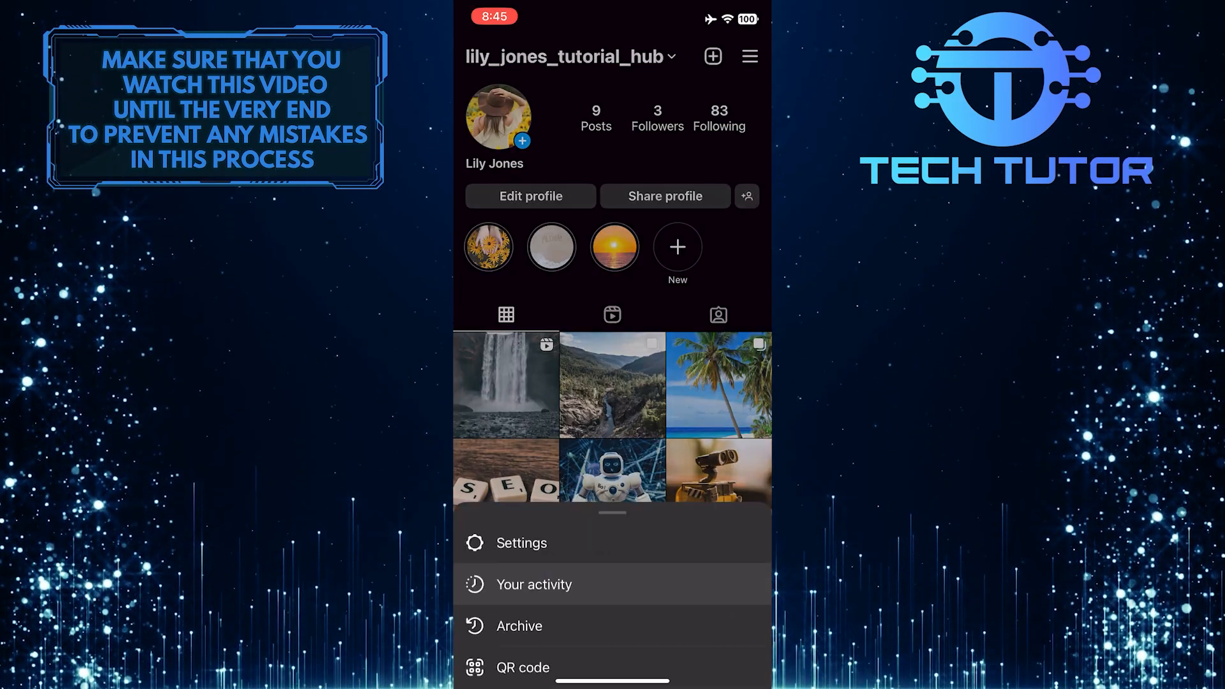
{"action": "left_click", "coordinate": [533, 583]}
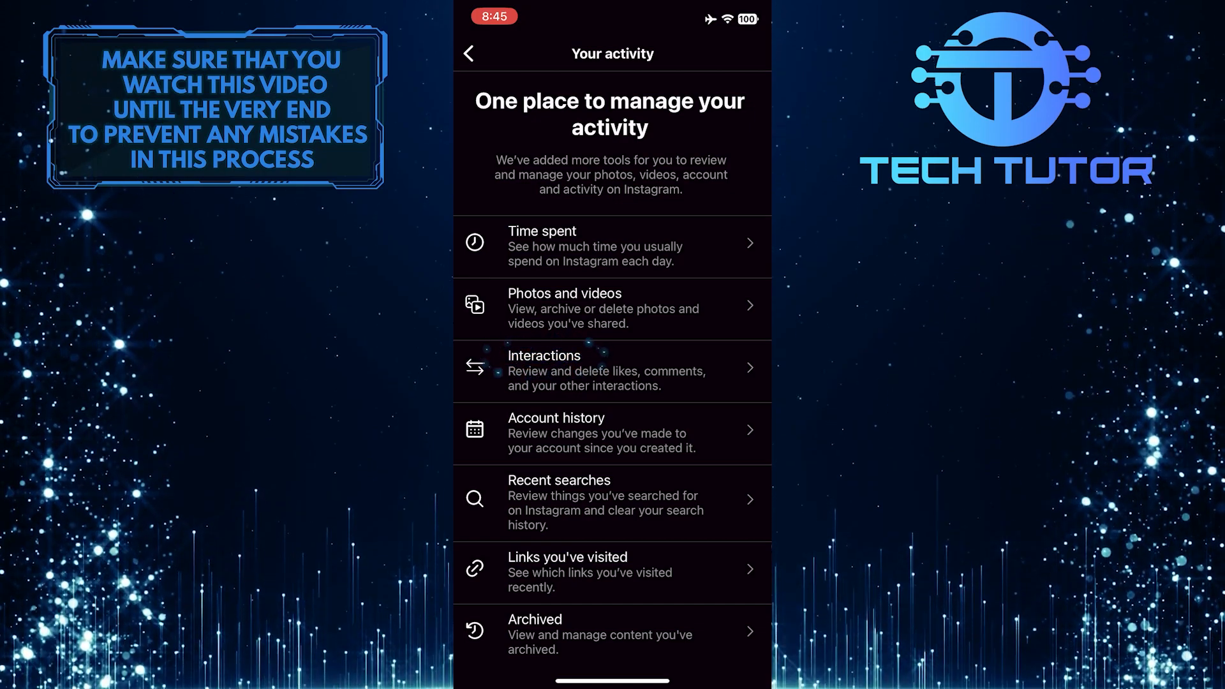
{"action": "left_click", "coordinate": [612, 371]}
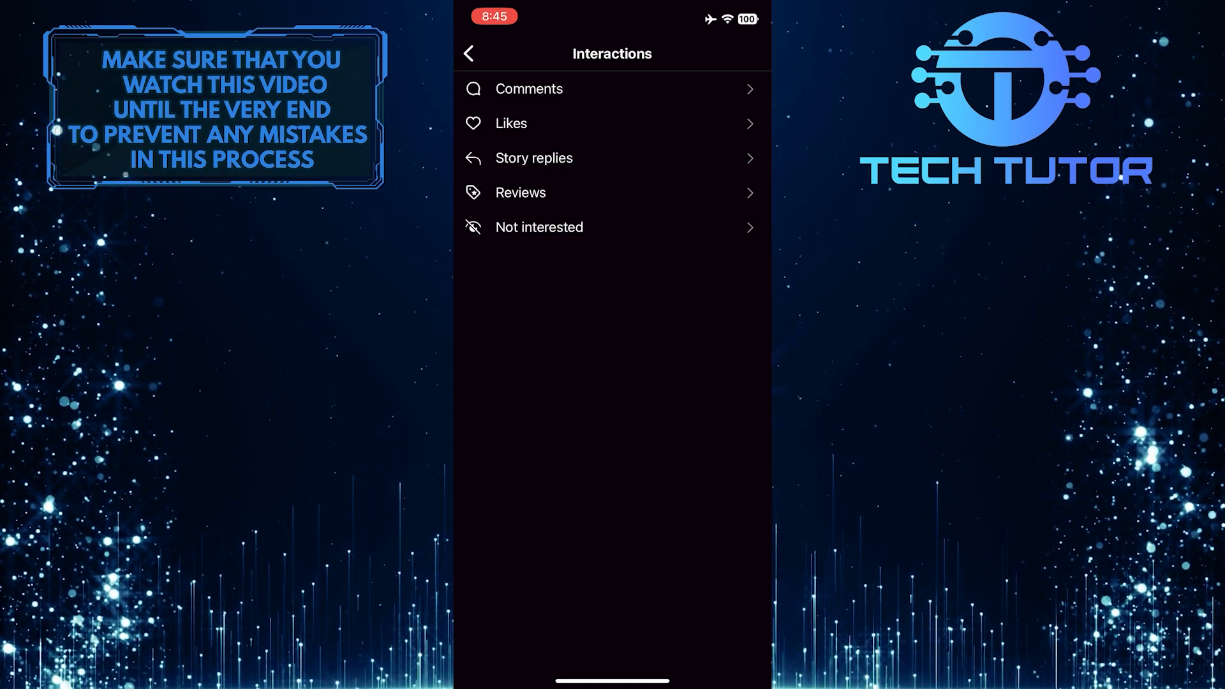
Step: Show your Comments history and enter the veggie burger post you commented on
{"action": "left_click", "coordinate": [528, 88]}
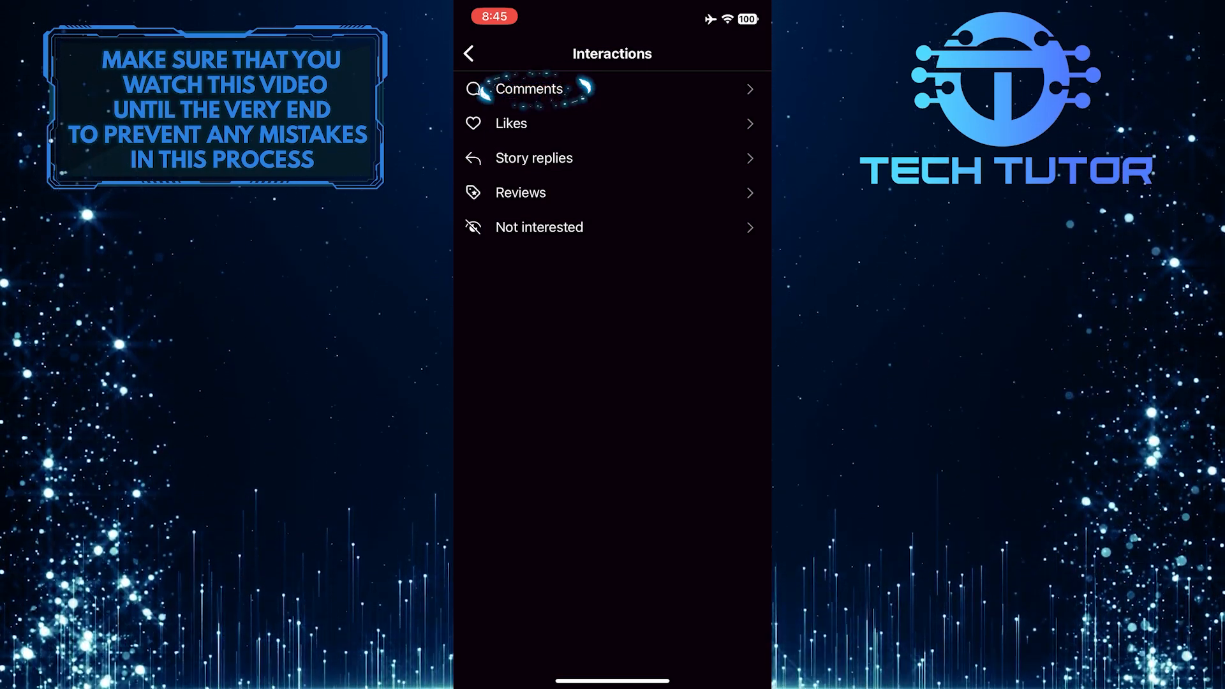
{"action": "left_click", "coordinate": [529, 88]}
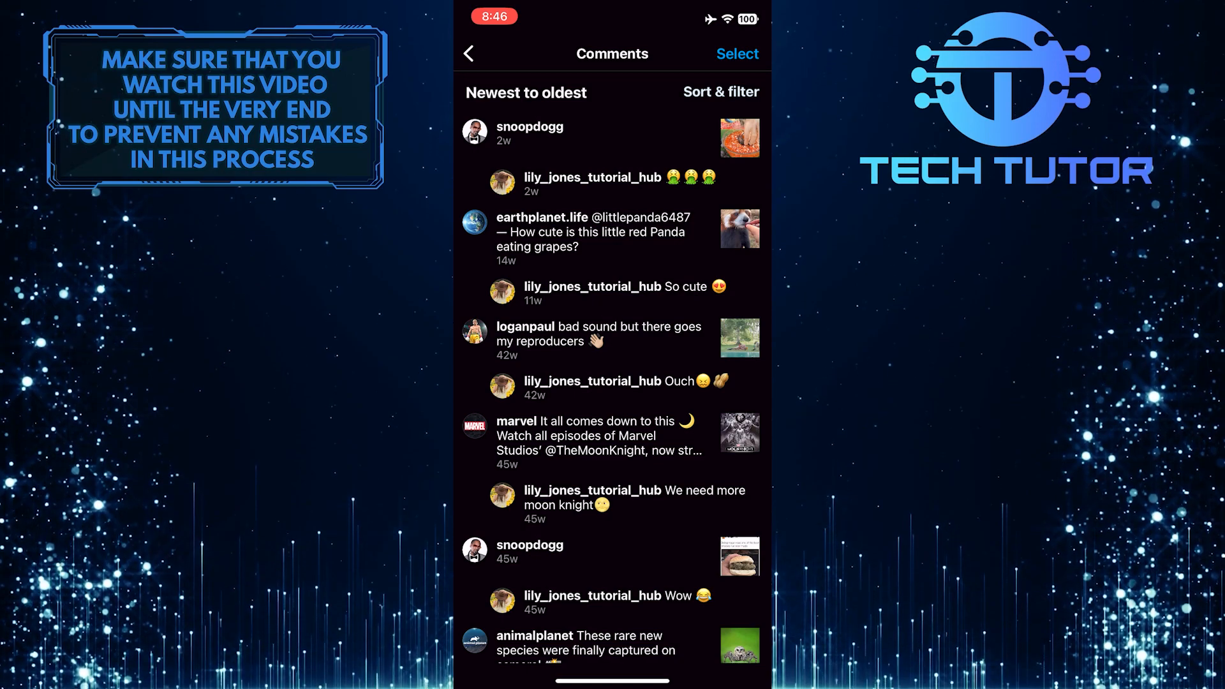
{"action": "left_click", "coordinate": [616, 596]}
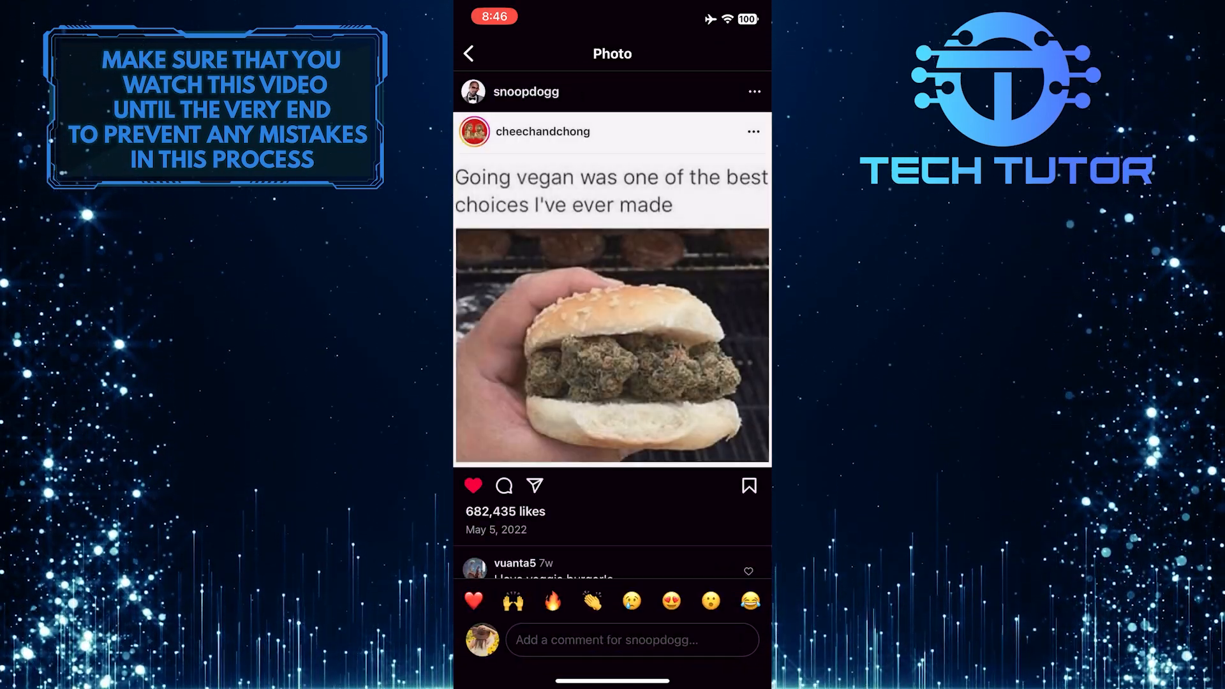
Step: Remove your comment from the veggie burger post and return to the Comments list
{"action": "scroll", "scroll_direction": "down", "scroll_amount": 3}
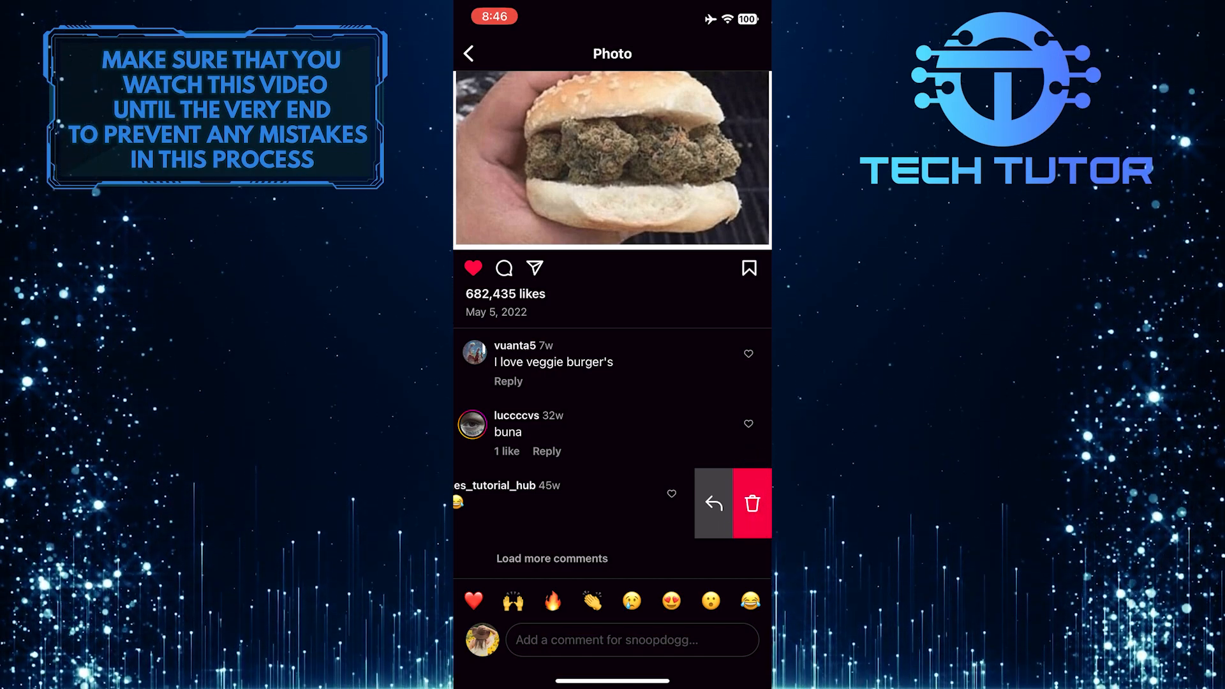
{"action": "left_click", "coordinate": [752, 503]}
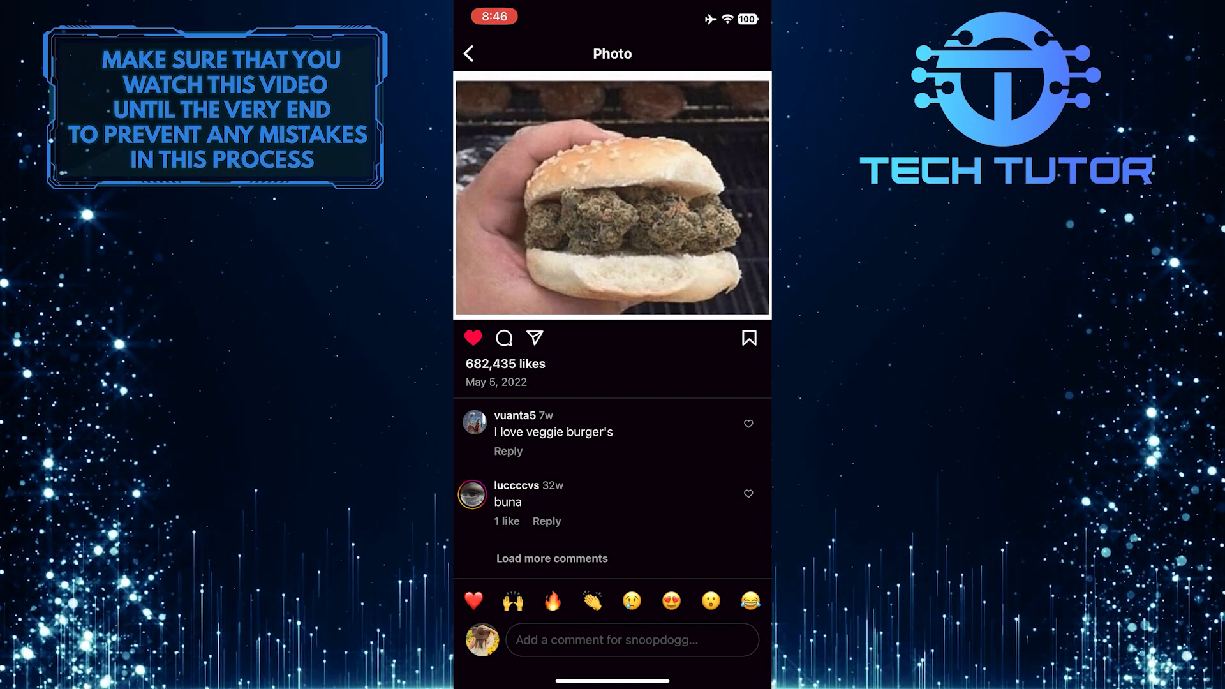
{"action": "left_click", "coordinate": [503, 337]}
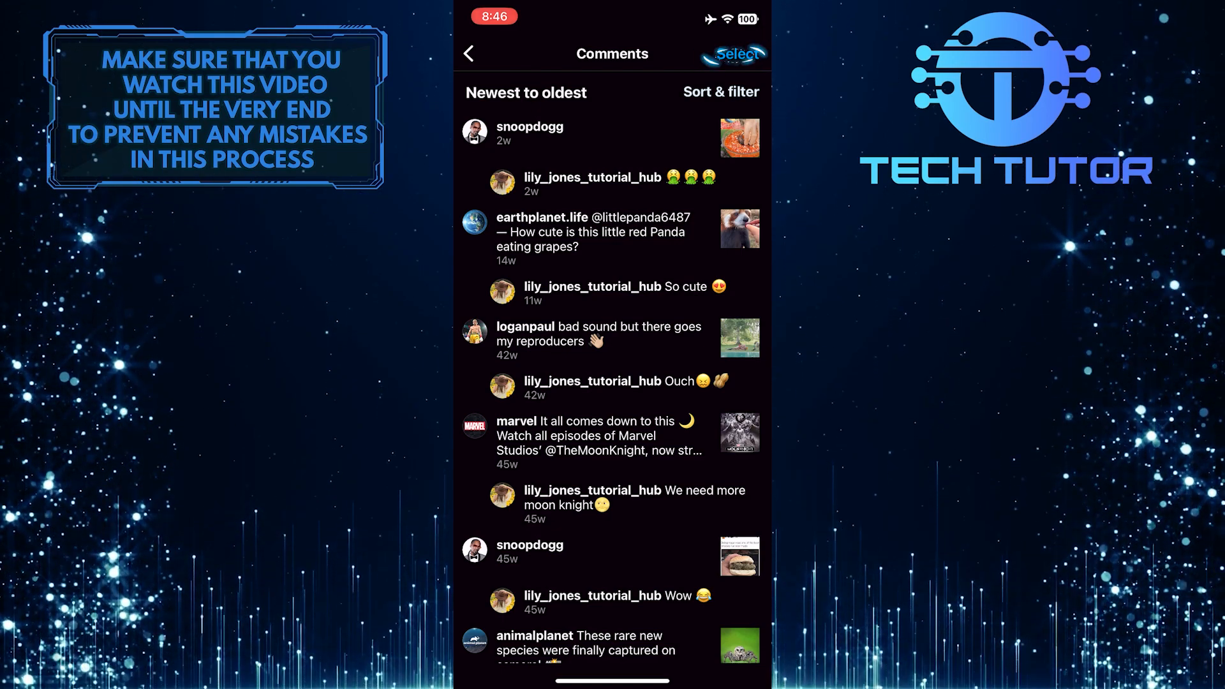
Step: Select all seven comments, including 'That's so trippy', and request Delete (7)
{"action": "left_click", "coordinate": [728, 53]}
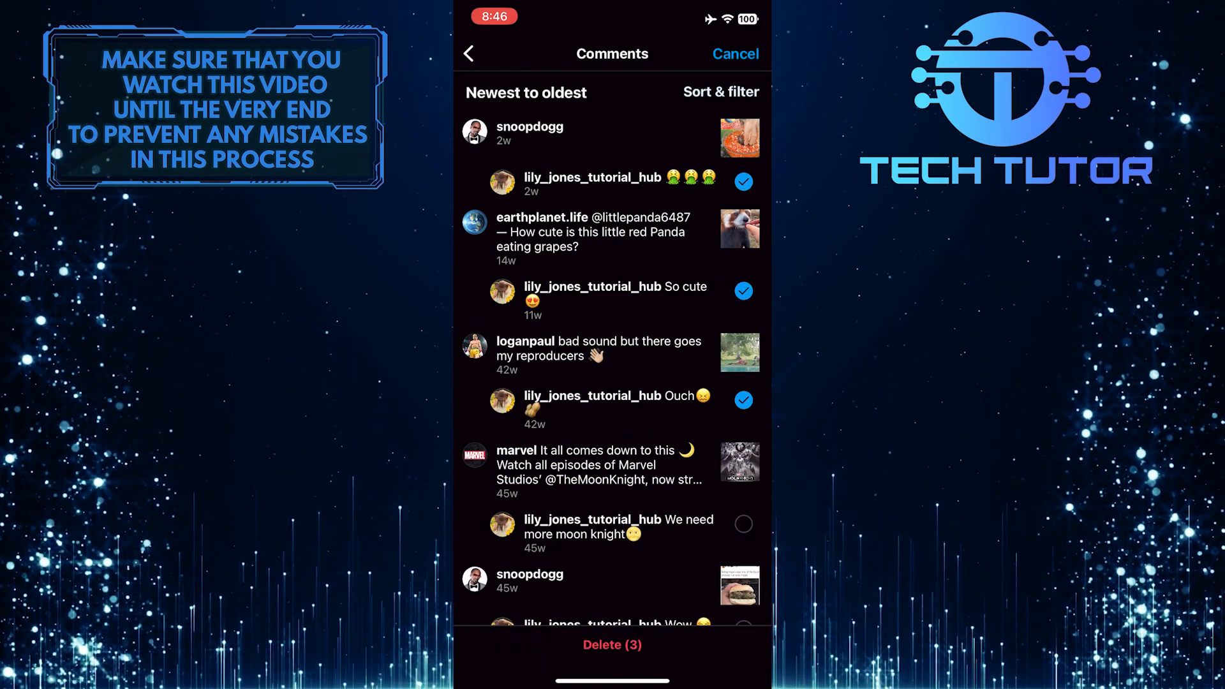
{"action": "scroll", "scroll_direction": "down", "scroll_amount": 3}
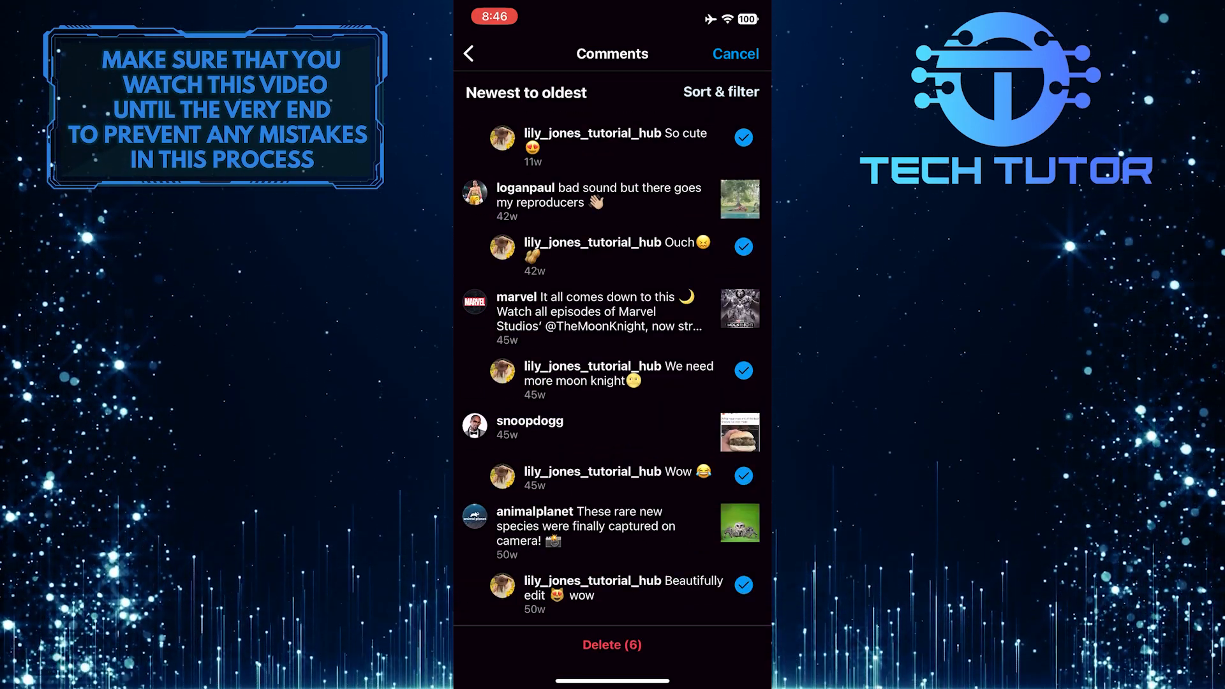
{"action": "scroll", "scroll_direction": "down", "scroll_amount": 3}
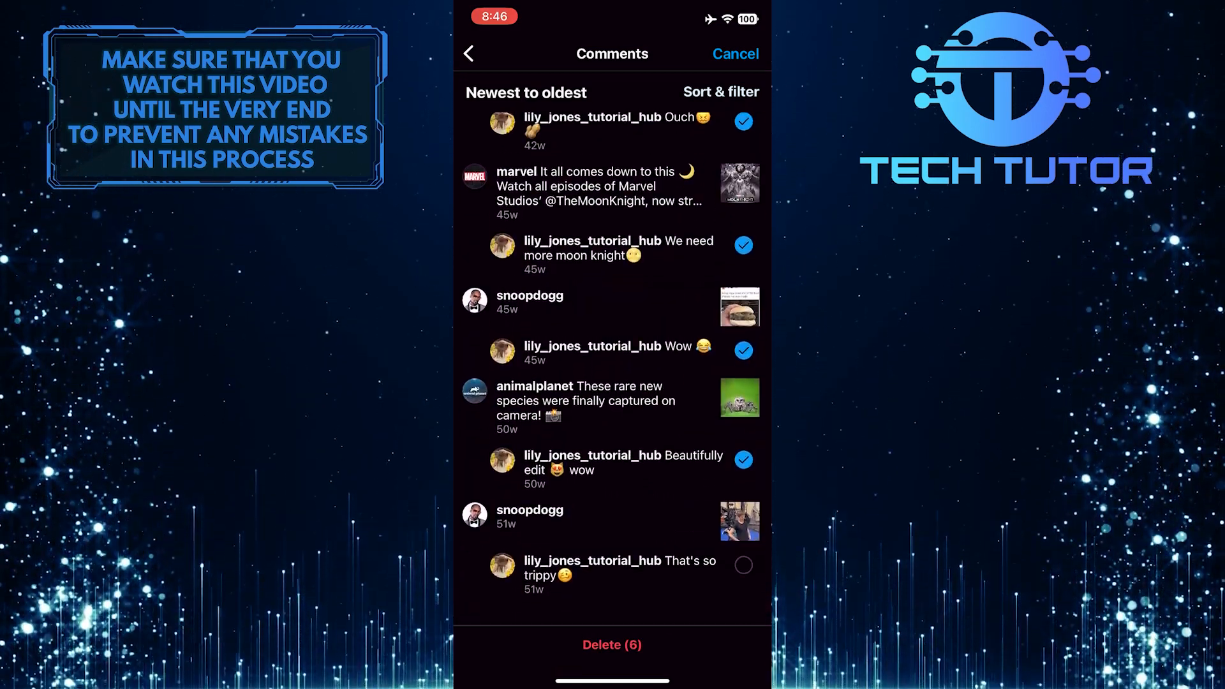
{"action": "left_click", "coordinate": [742, 565]}
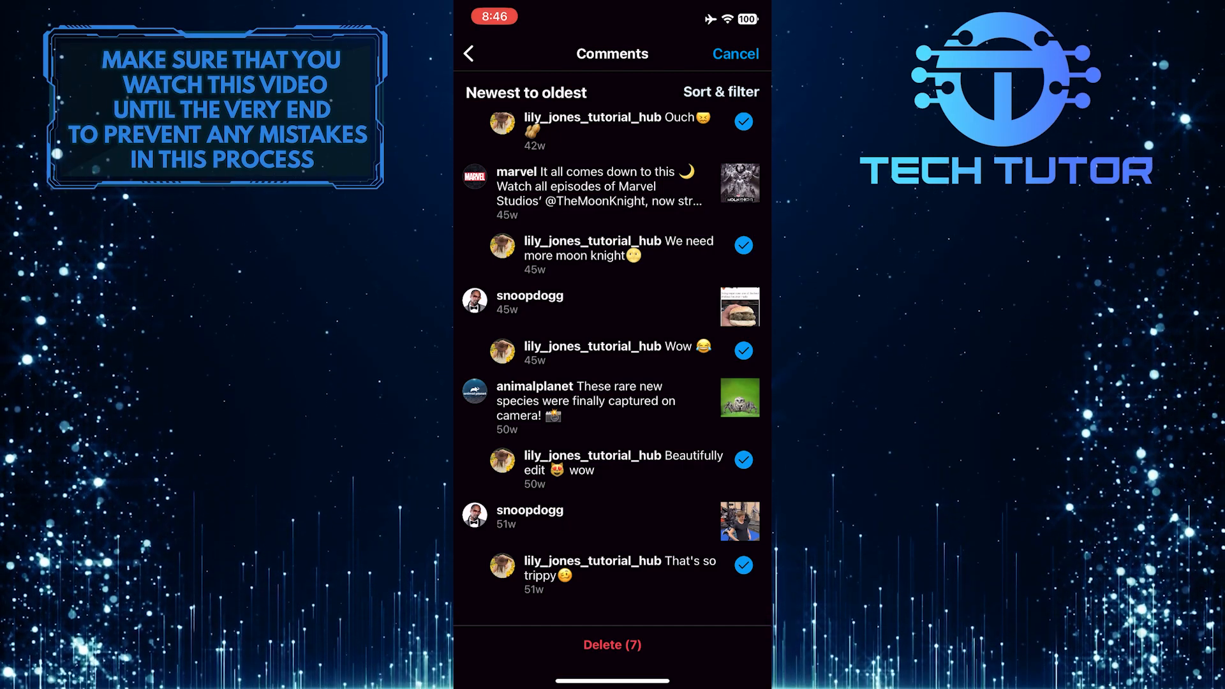
{"action": "left_click", "coordinate": [612, 645]}
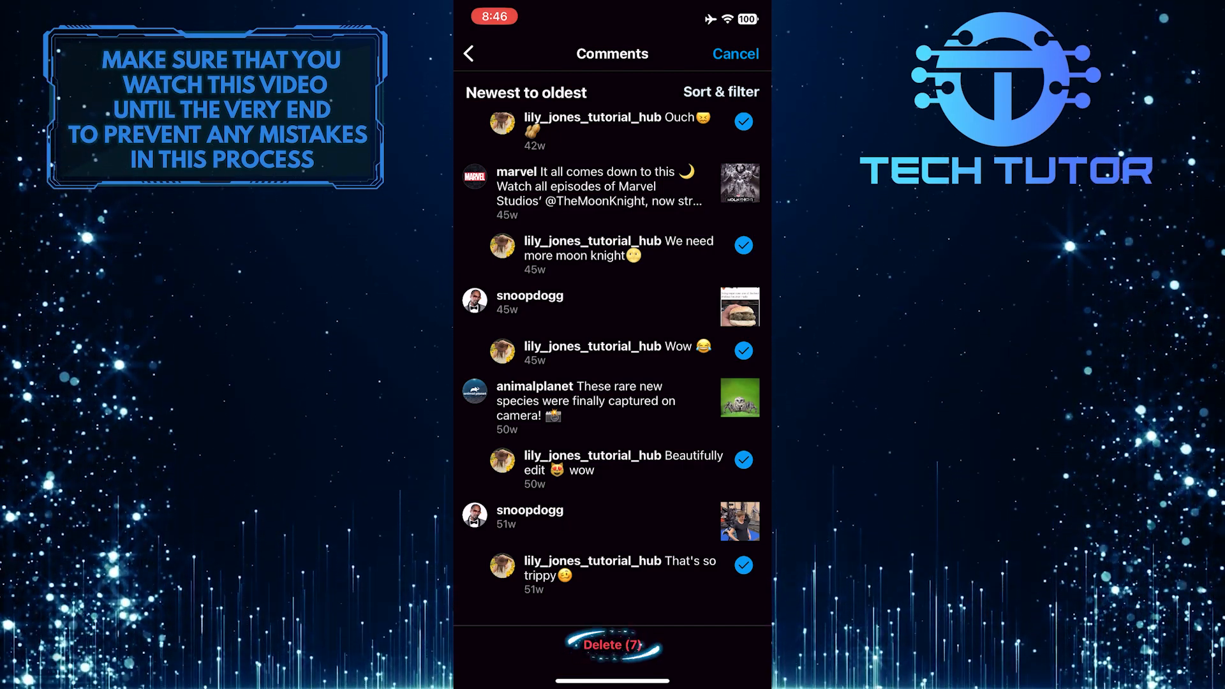
{"action": "left_click", "coordinate": [611, 645]}
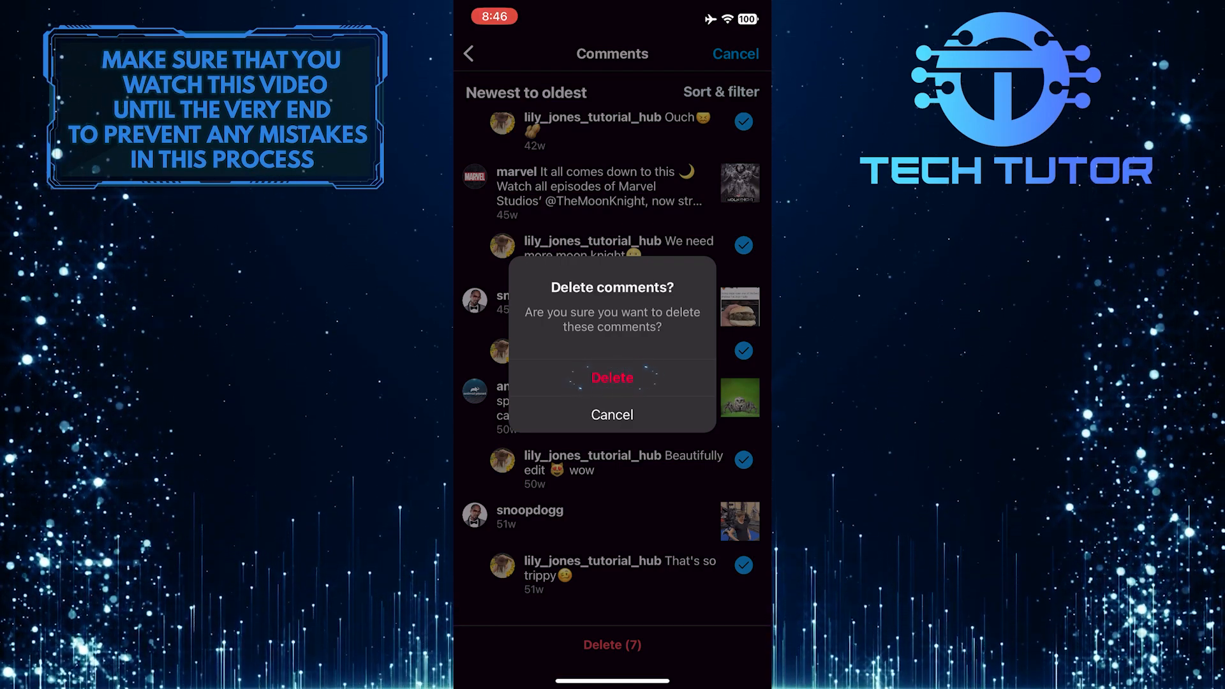
{"action": "left_click", "coordinate": [612, 378]}
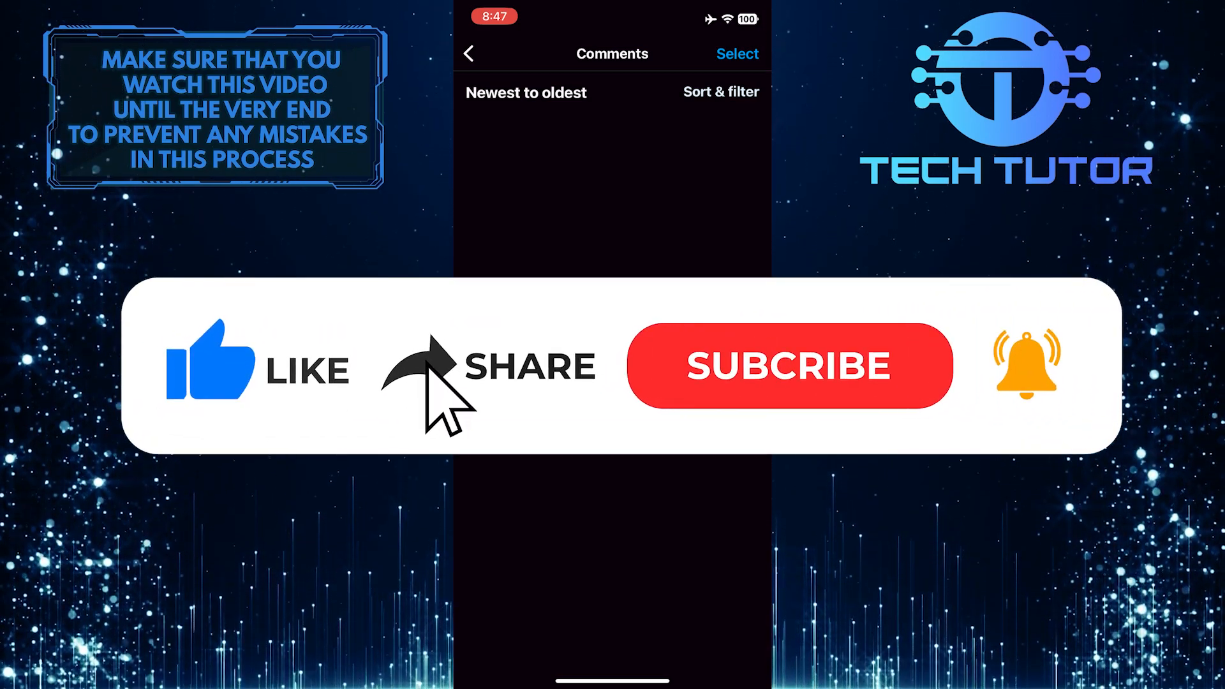
{"action": "left_click", "coordinate": [789, 365]}
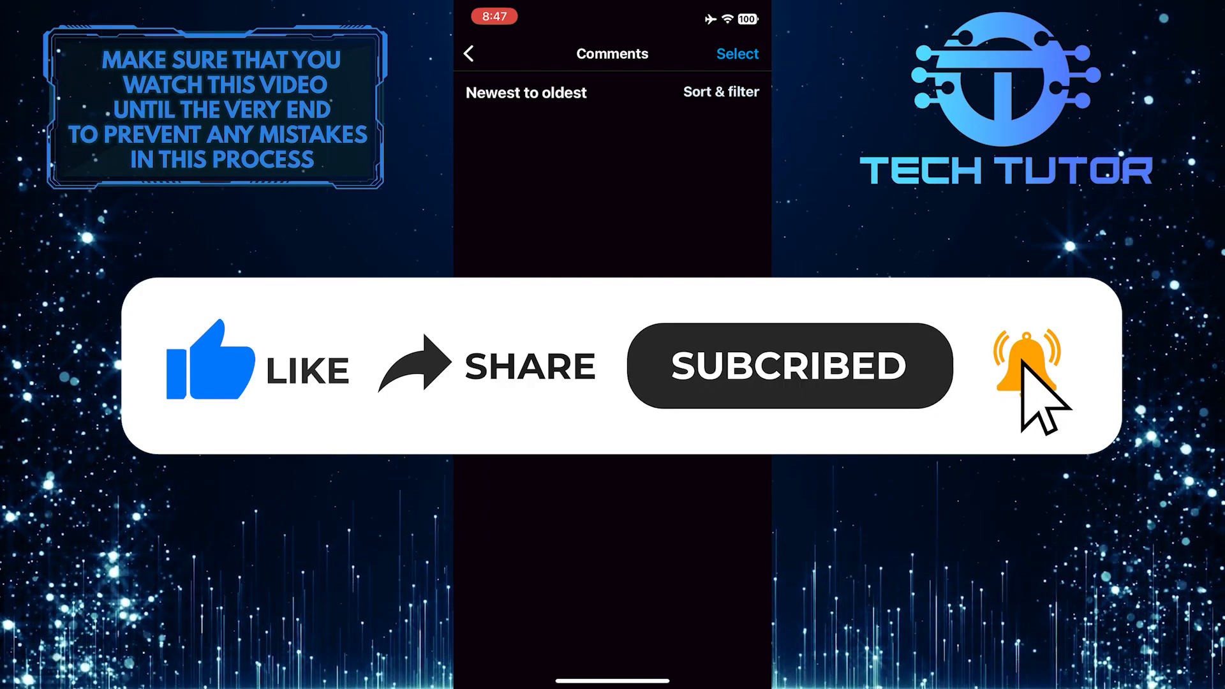